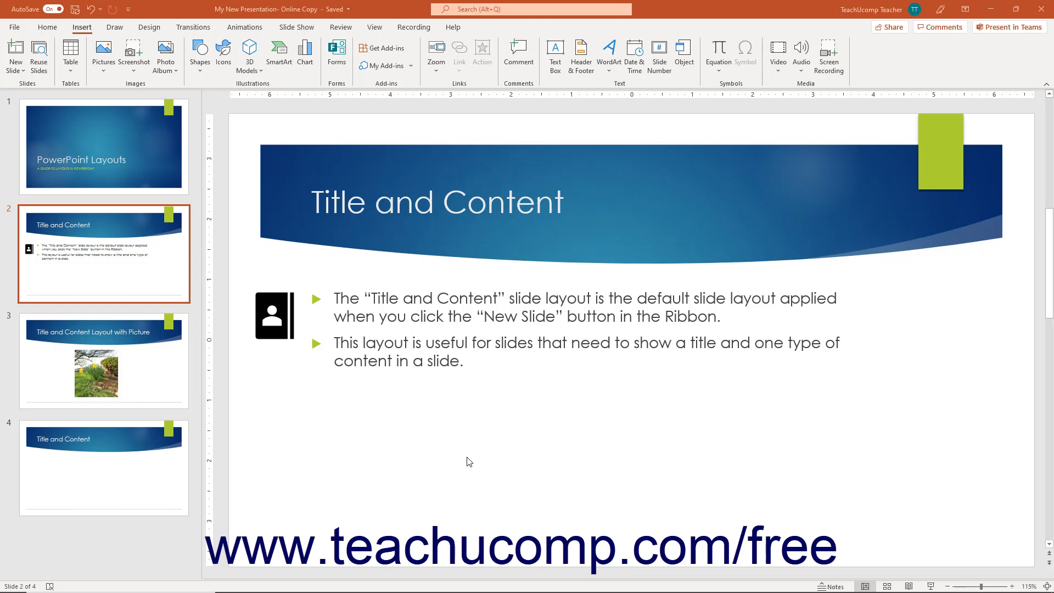
mouse_move(787, 214)
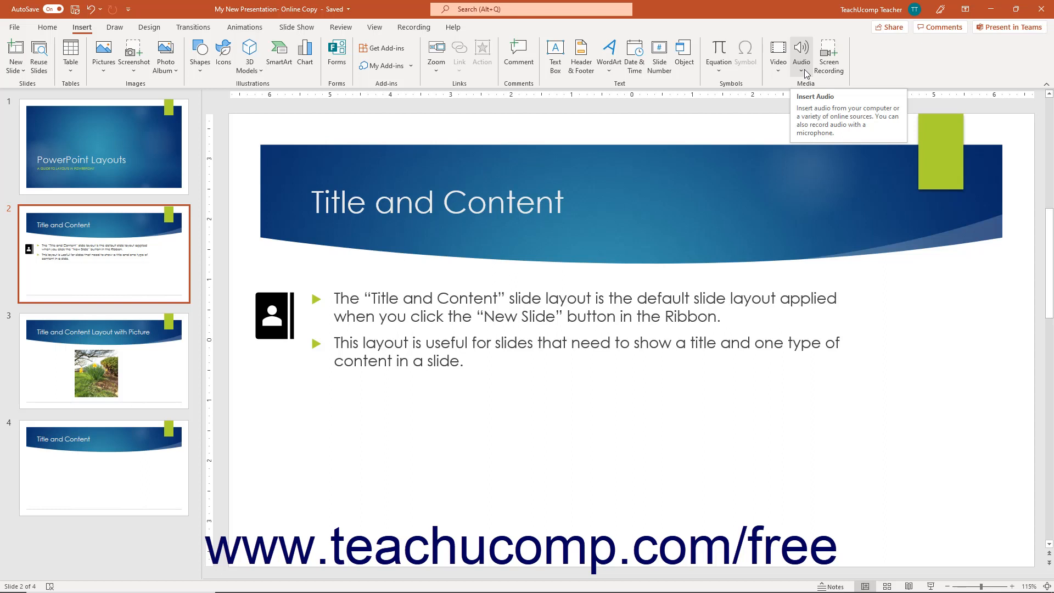
- Start the Record Audio option from the Insert ribbon's Audio menu
left_click(800, 57)
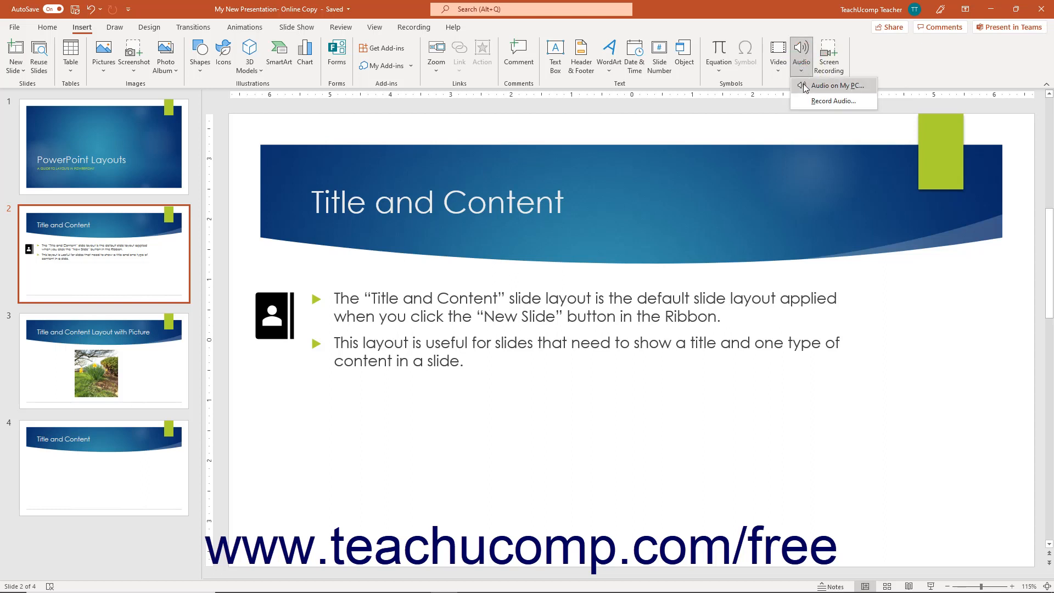
mouse_move(833, 101)
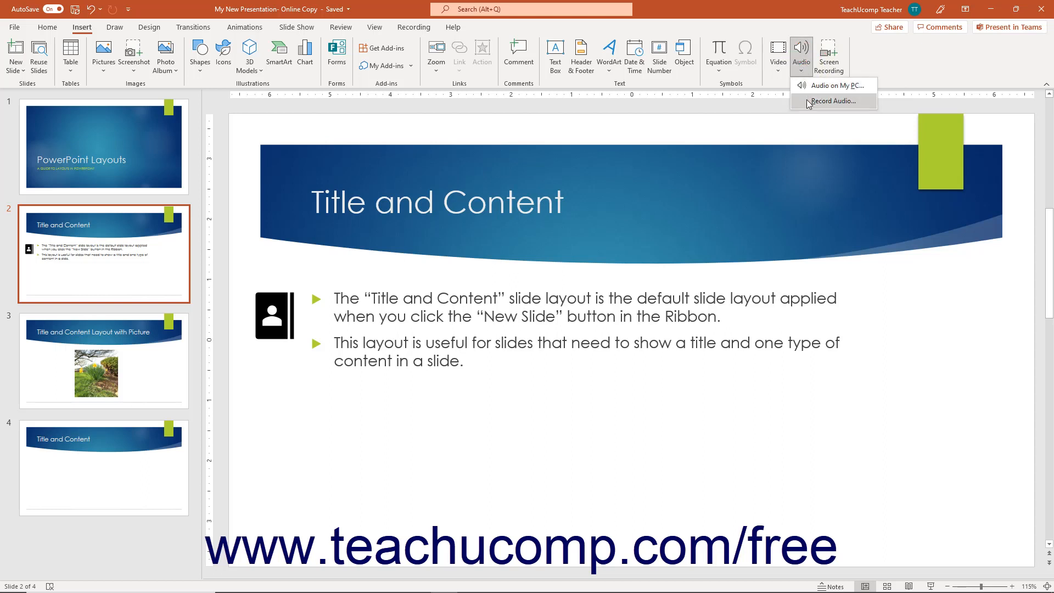
left_click(833, 101)
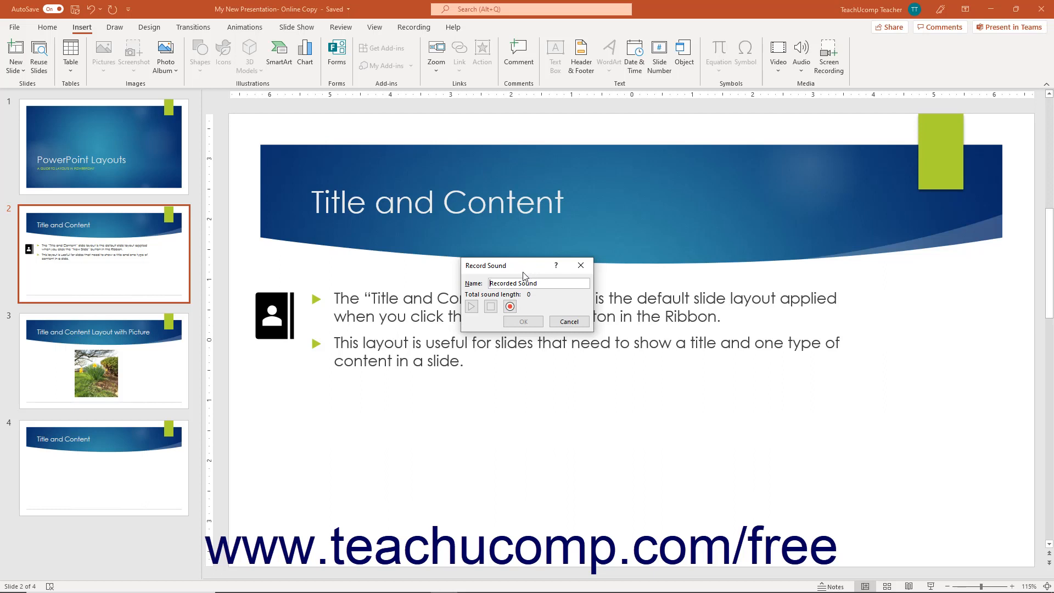
- Name the clip MyAudio and record about seven seconds of sound
type("MyAudio")
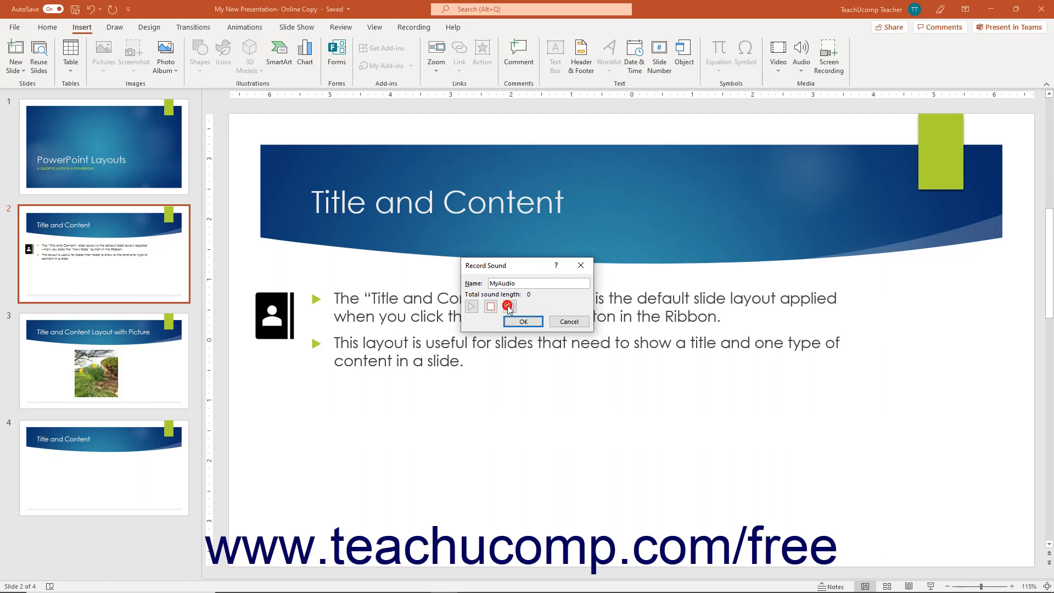
left_click(507, 306)
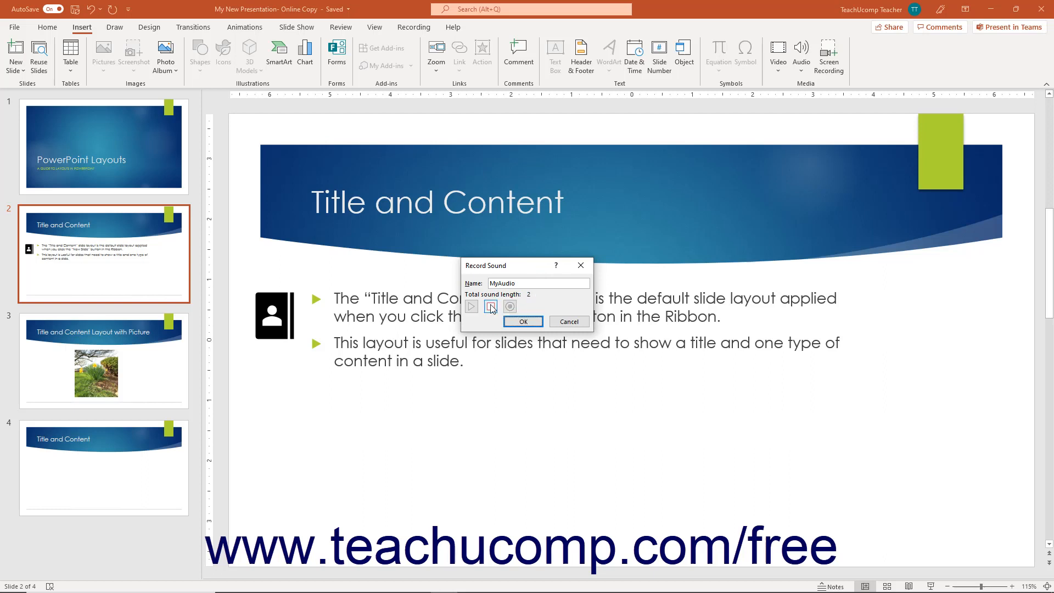
left_click(491, 307)
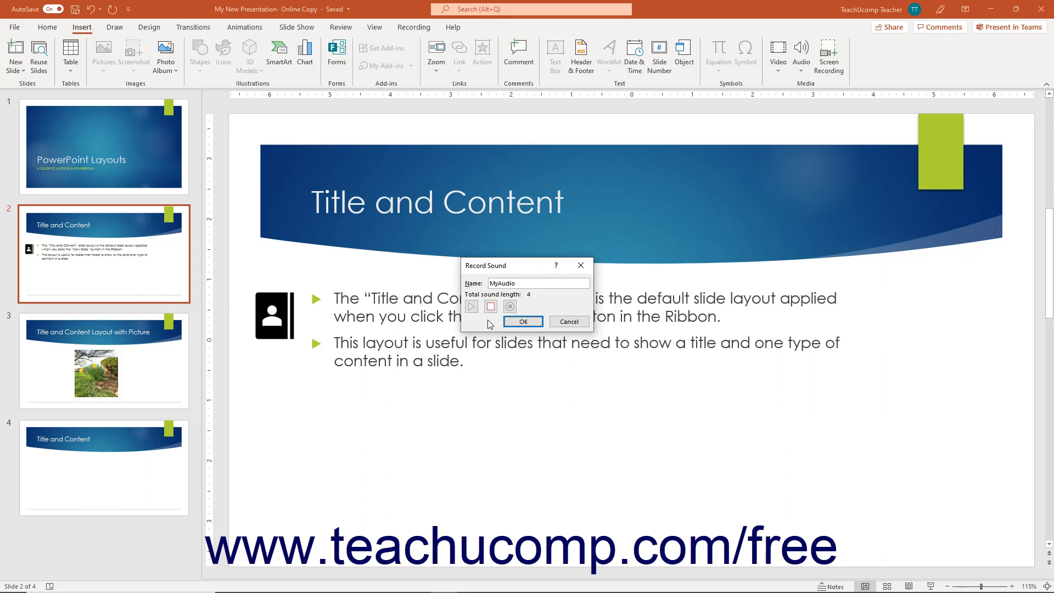
left_click(489, 306)
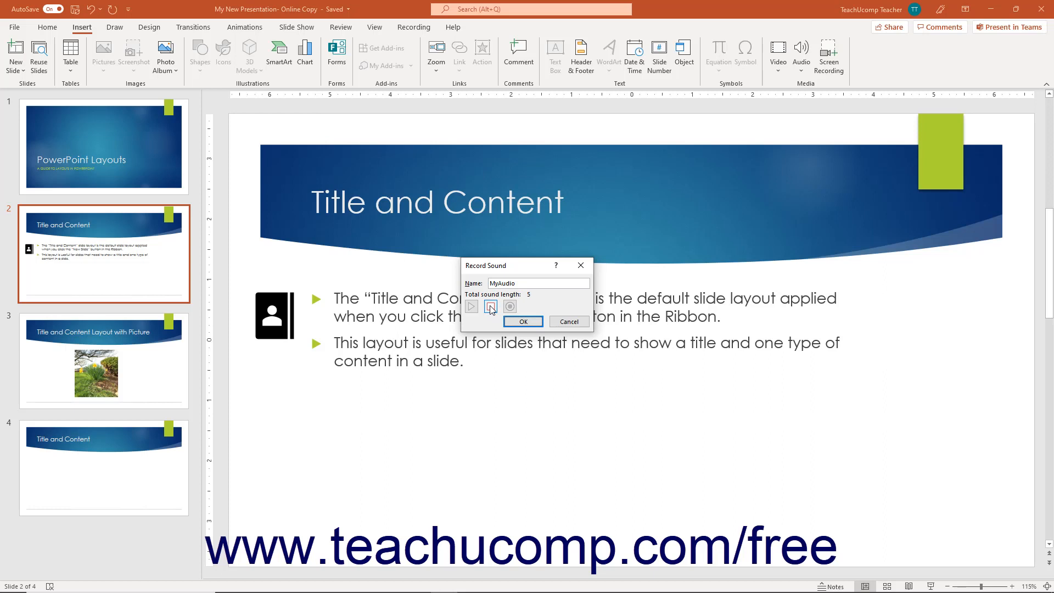
left_click(490, 306)
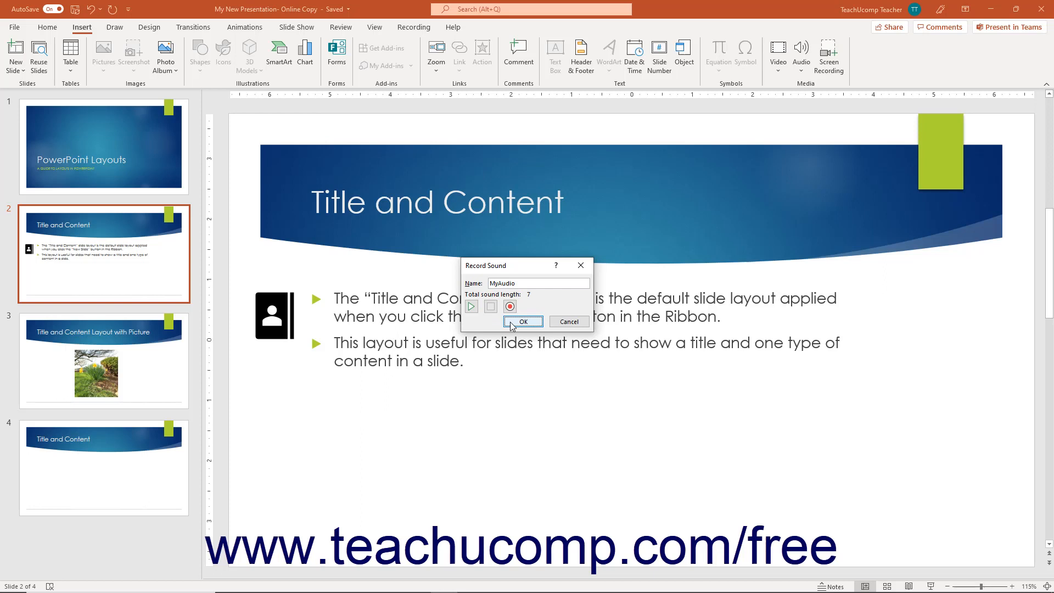
- Insert the MyAudio clip onto slide 2 and select its speaker icon to show the playback bar
left_click(523, 322)
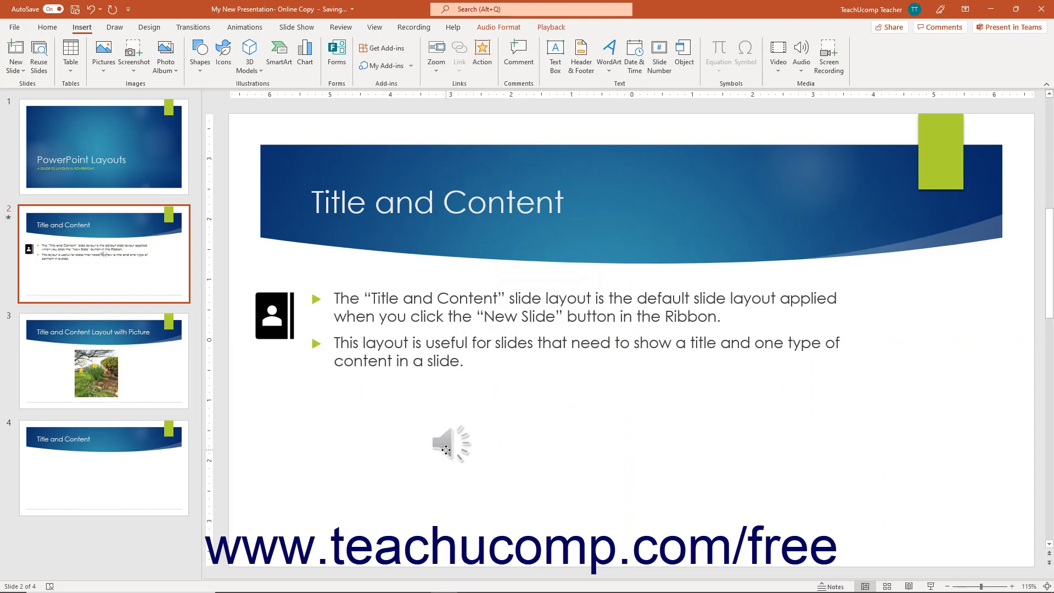
left_click(451, 444)
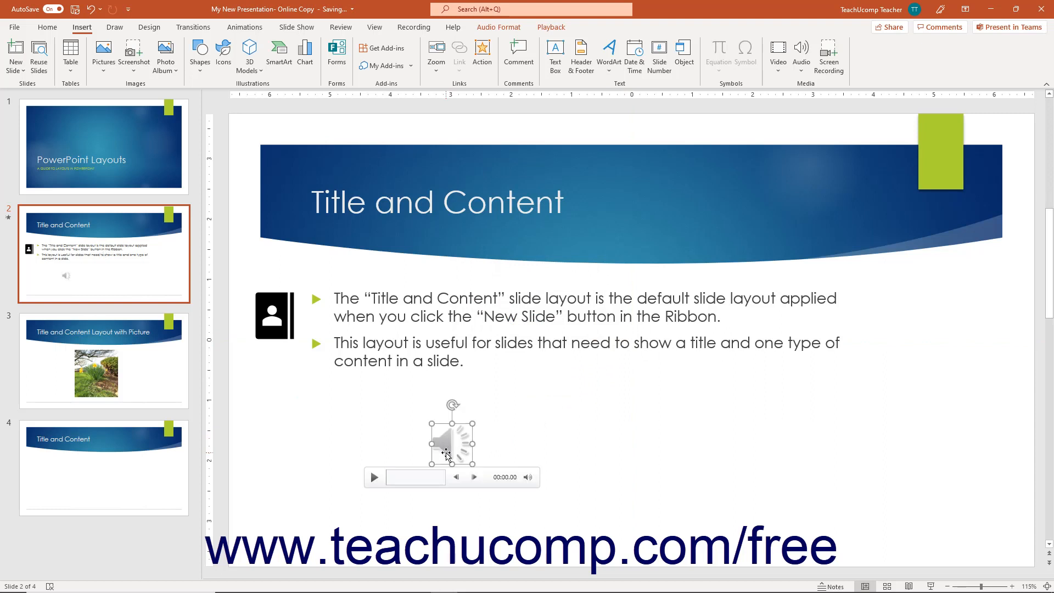